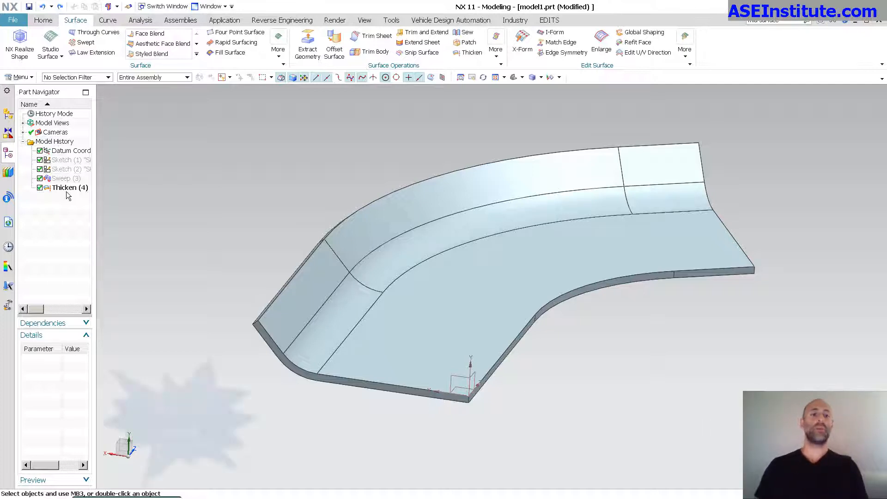
Start Midsurface by Face Pairs on the thickened solid, keeping the Progressive pairing strategy
click(68, 187)
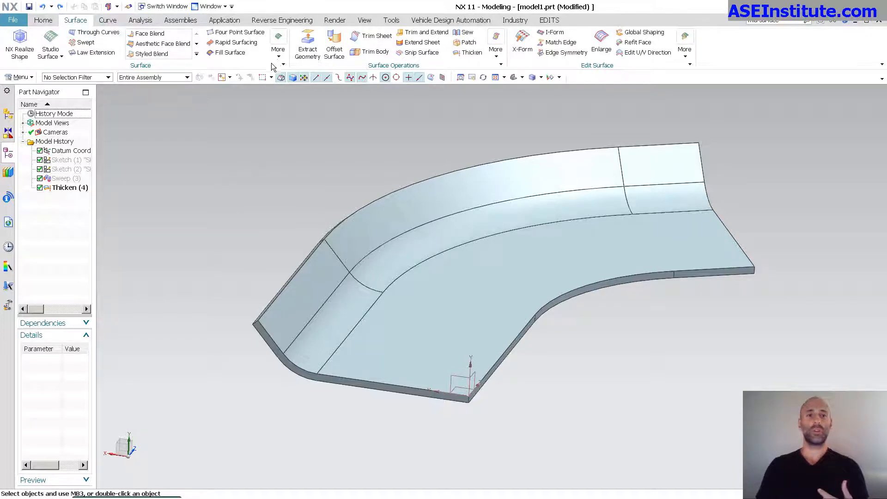
click(277, 44)
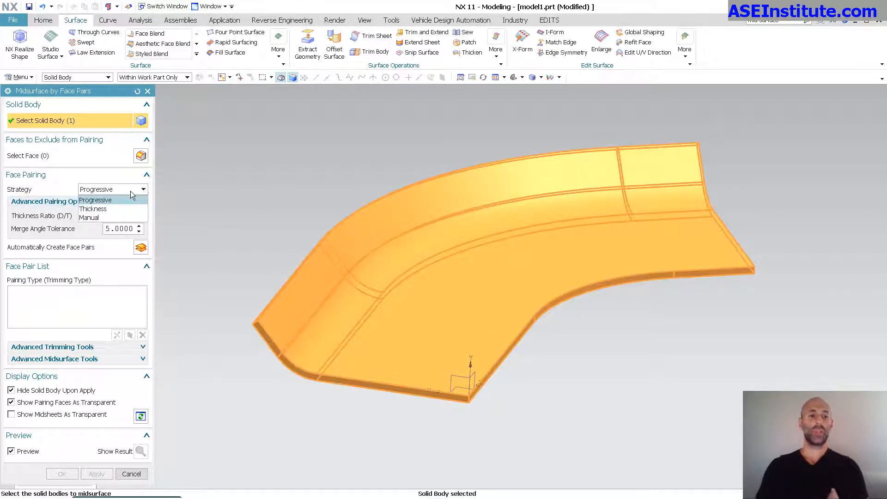
mouse_move(89, 217)
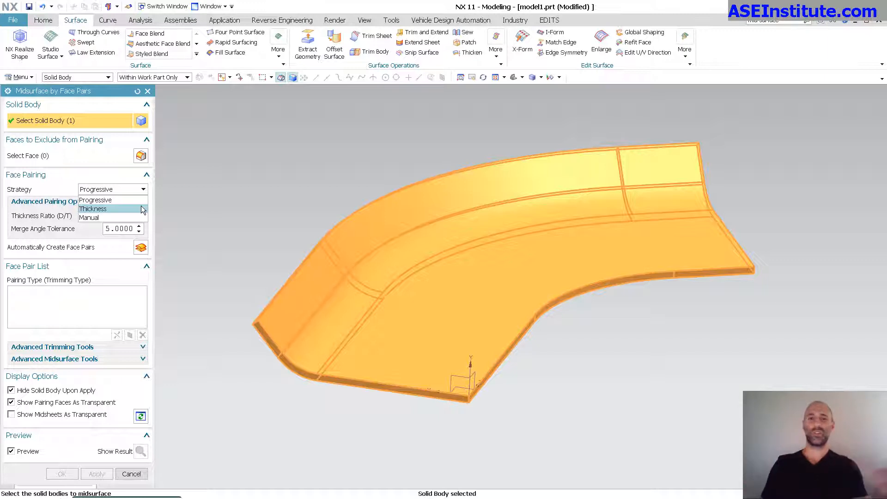
mouse_move(95, 200)
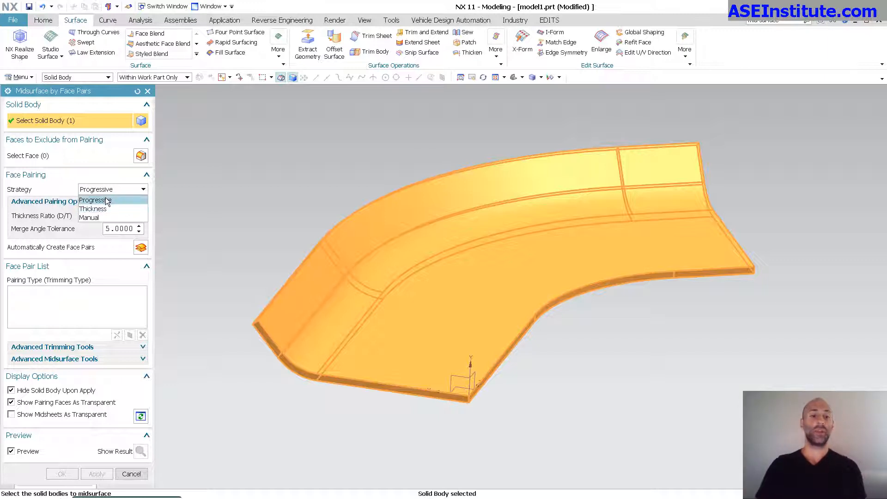
click(95, 200)
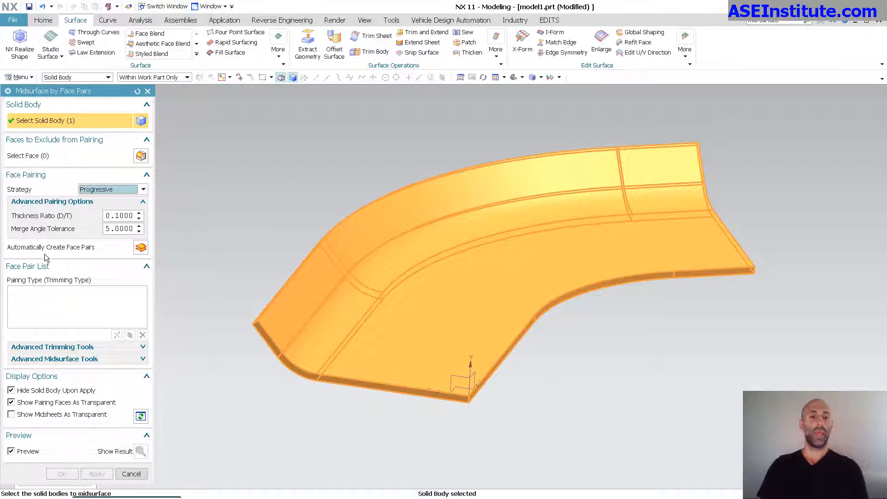
mouse_move(140, 248)
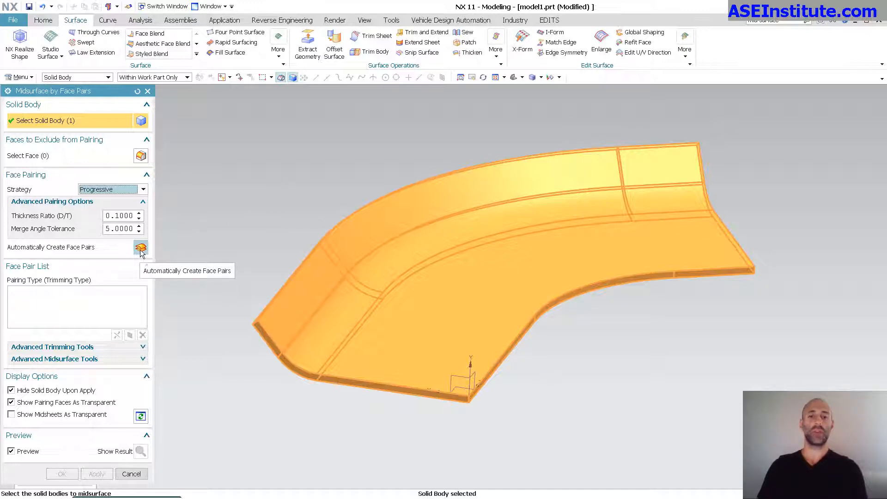
Auto-create the opposite face pairs and preview the resulting midsurface sheet
click(139, 247)
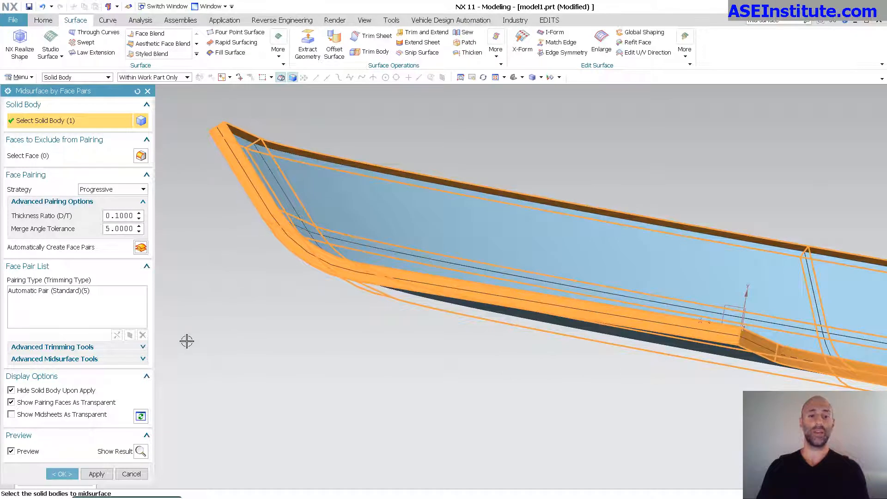
click(97, 474)
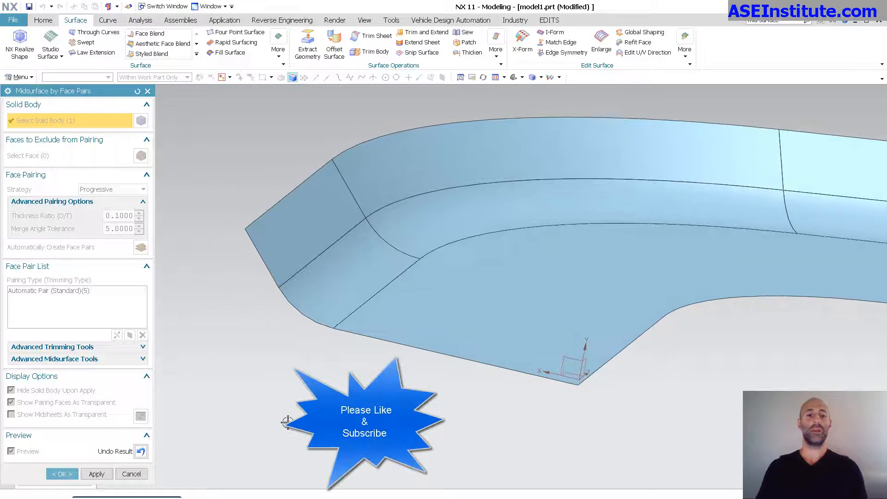
click(61, 474)
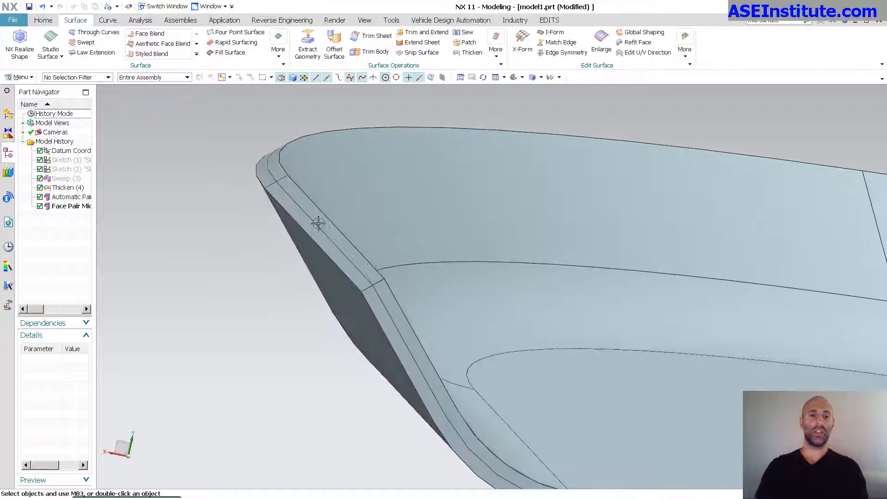
mouse_move(318, 223)
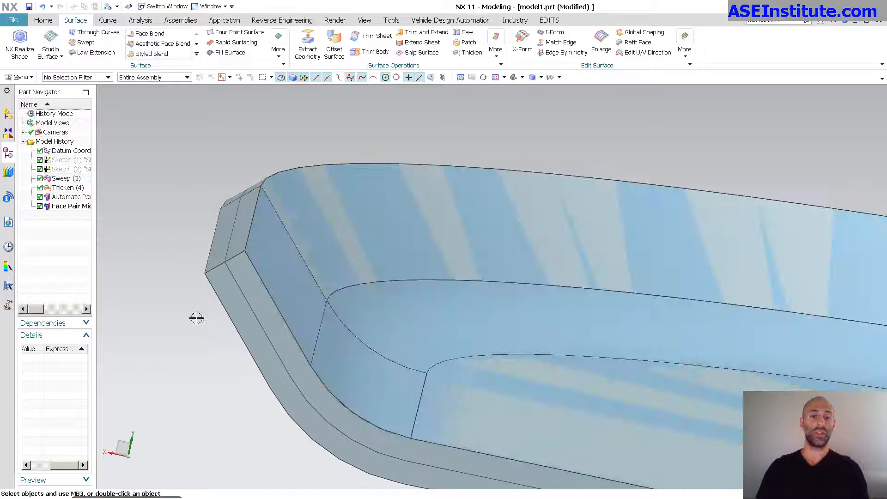
click(66, 187)
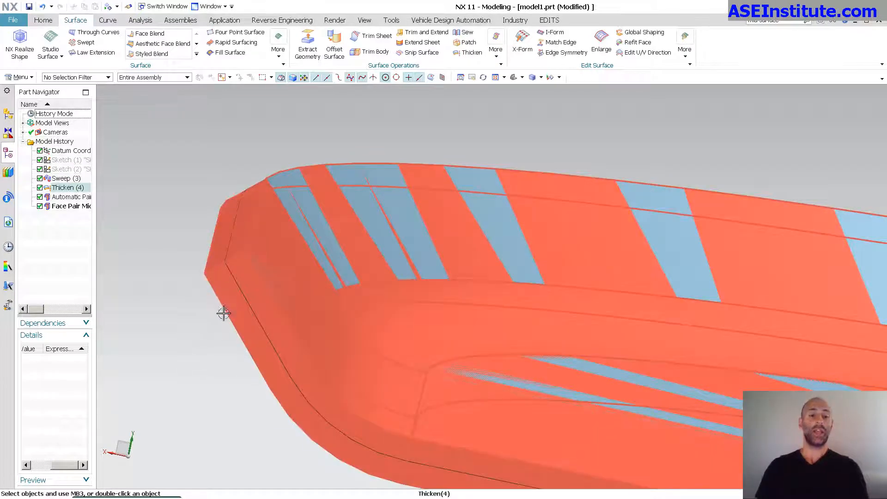